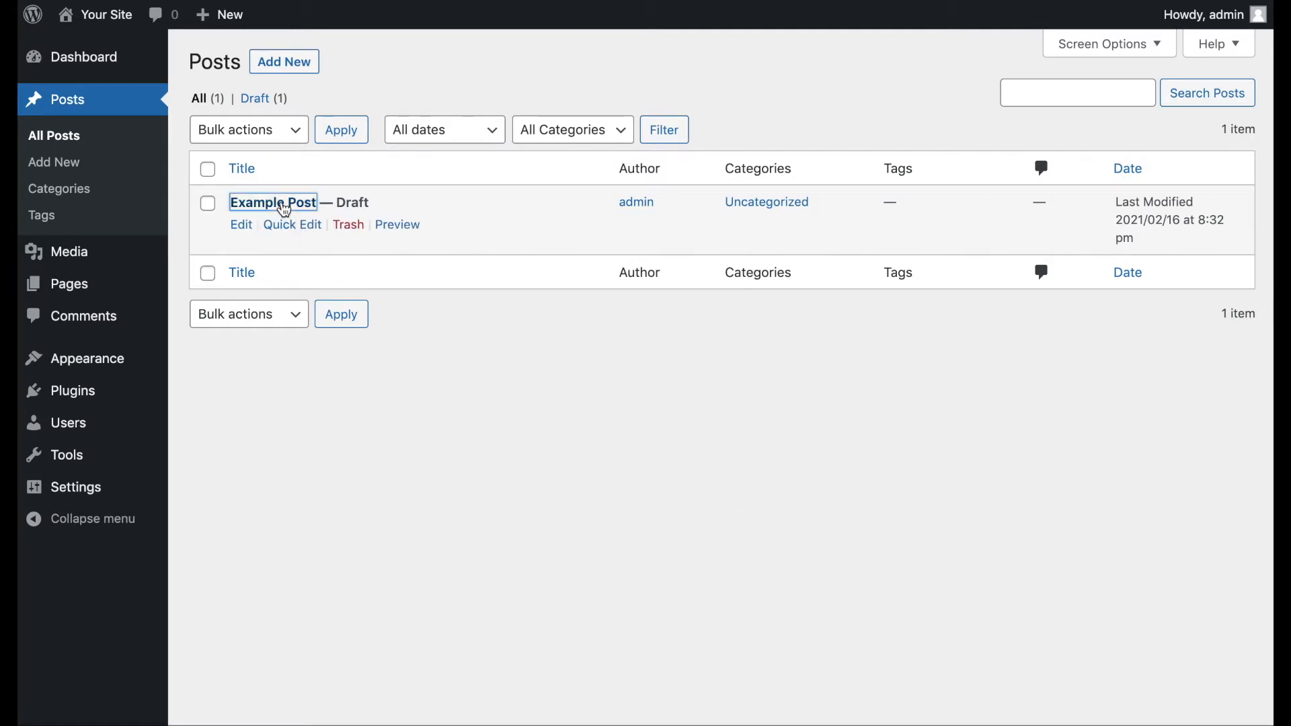
Open the draft 'Example Post' in the block editor from All Posts.
click(273, 202)
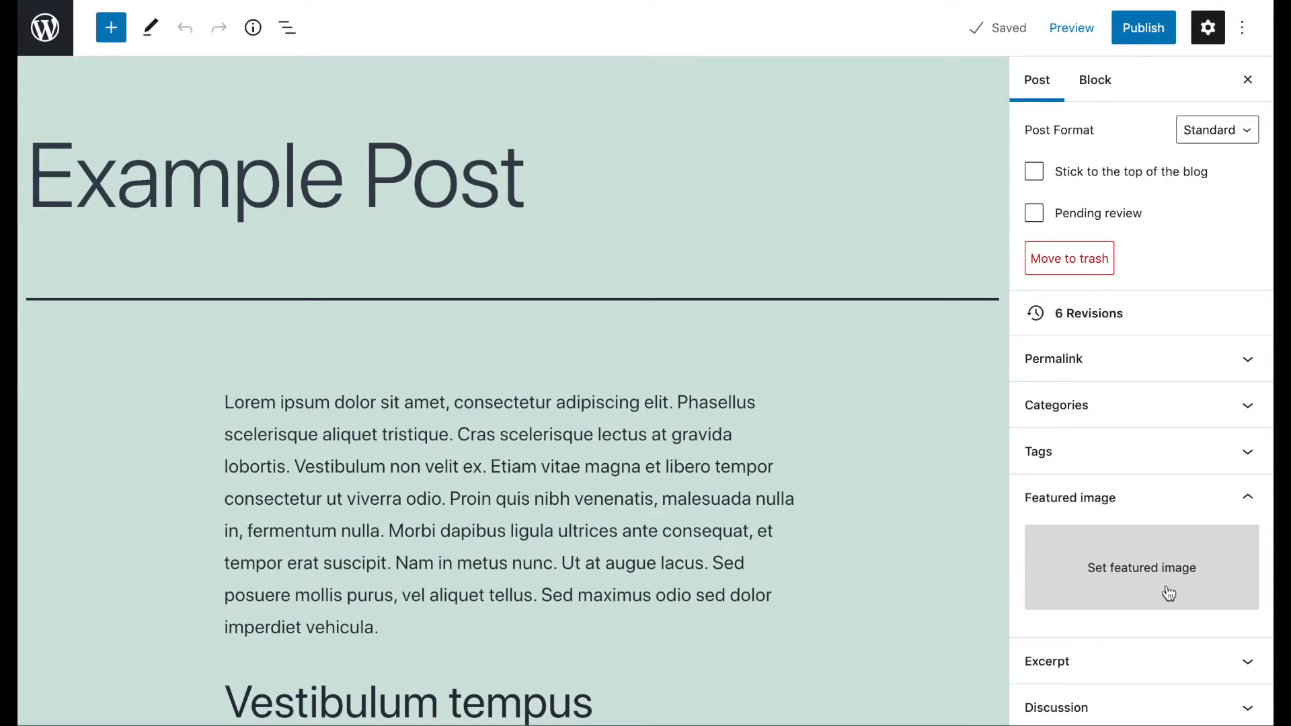
Launch the featured image picker and show the Media Library of existing photos.
click(1142, 568)
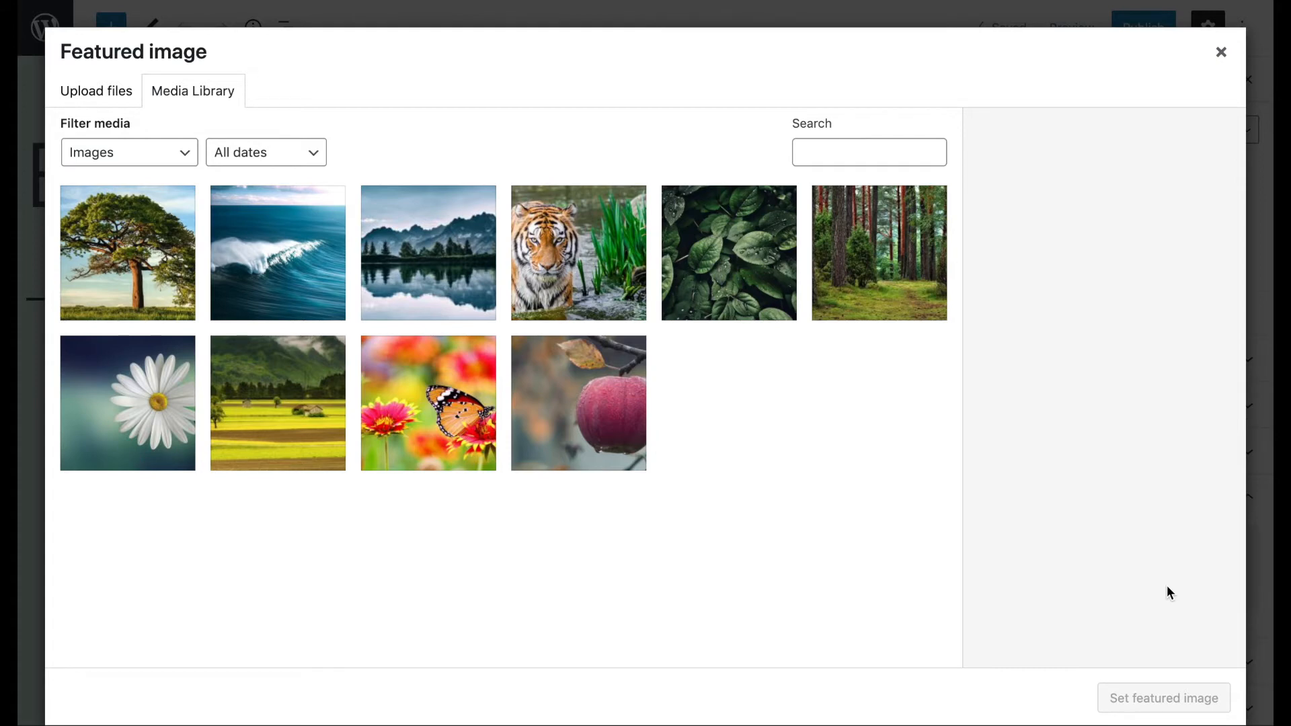
mouse_move(403, 367)
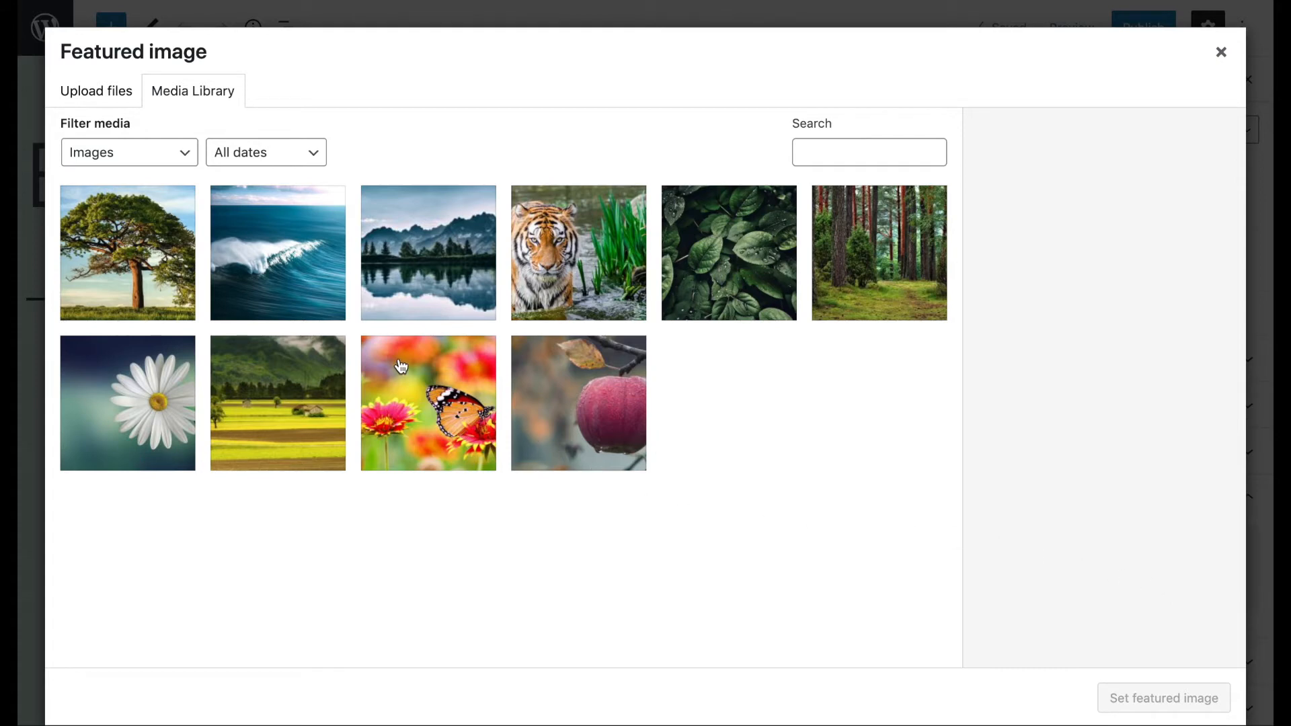
click(95, 90)
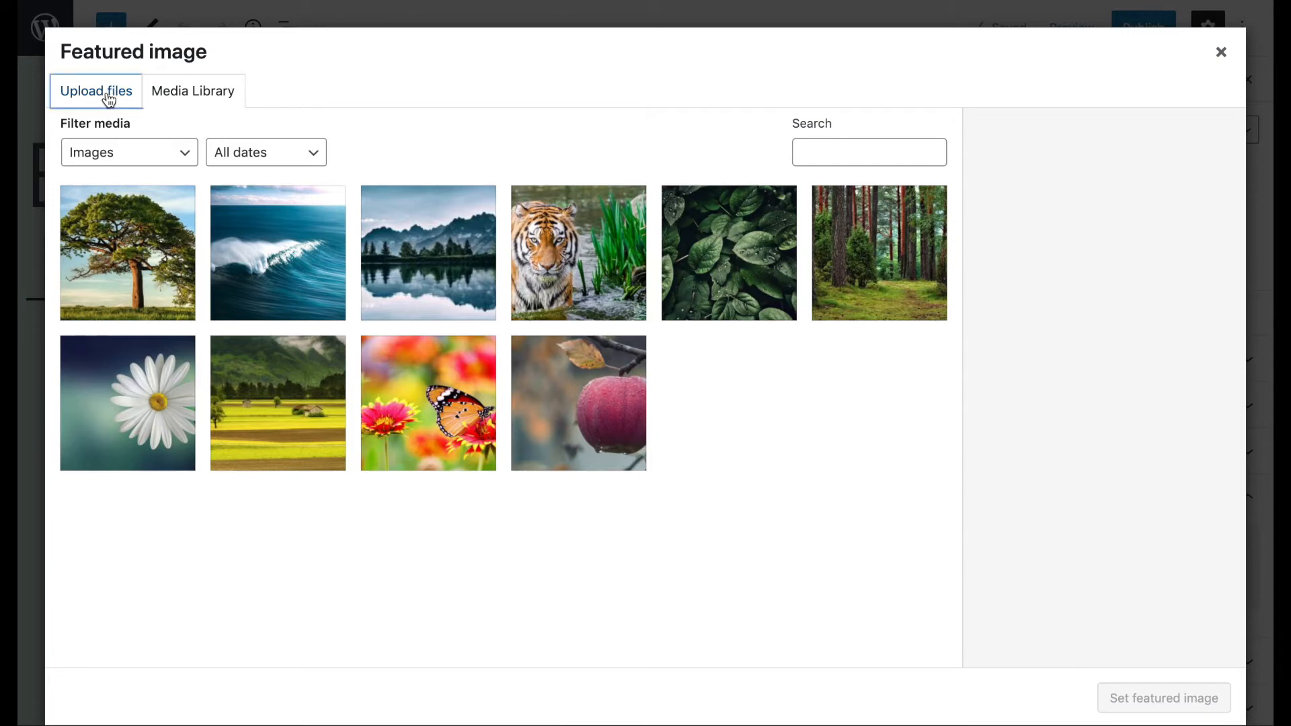
click(95, 90)
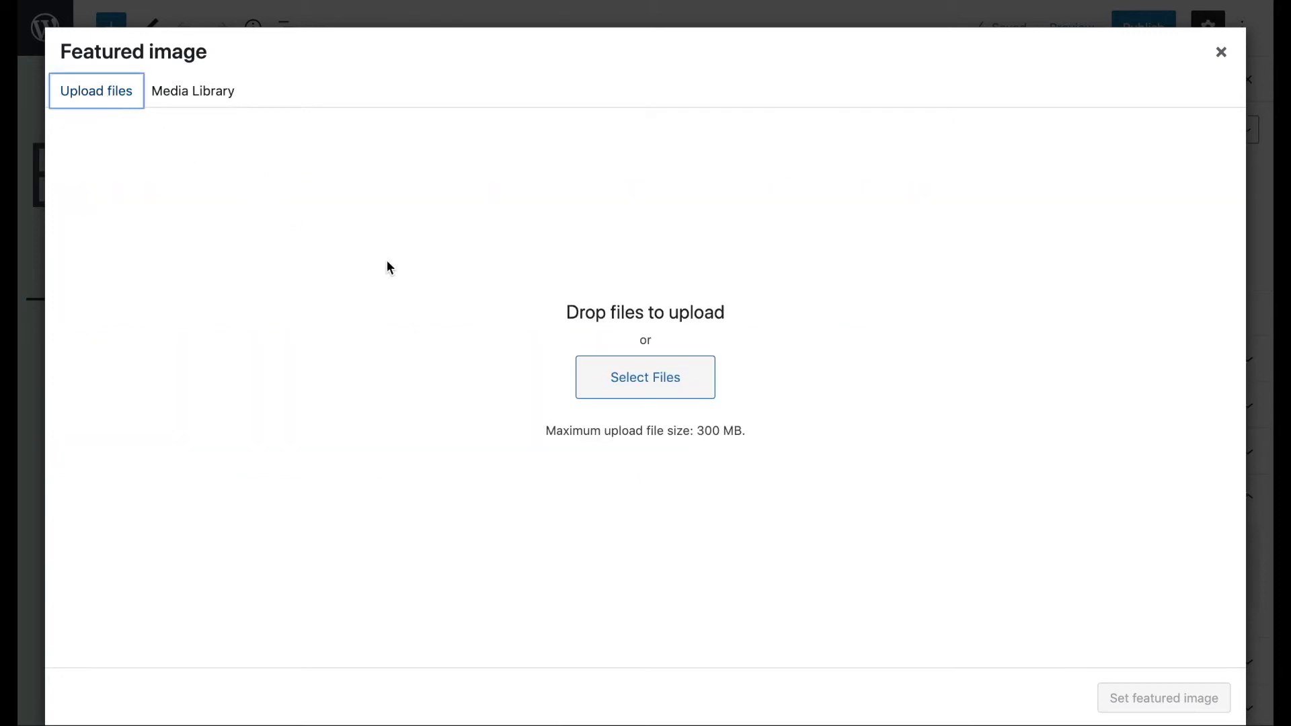
mouse_move(668, 391)
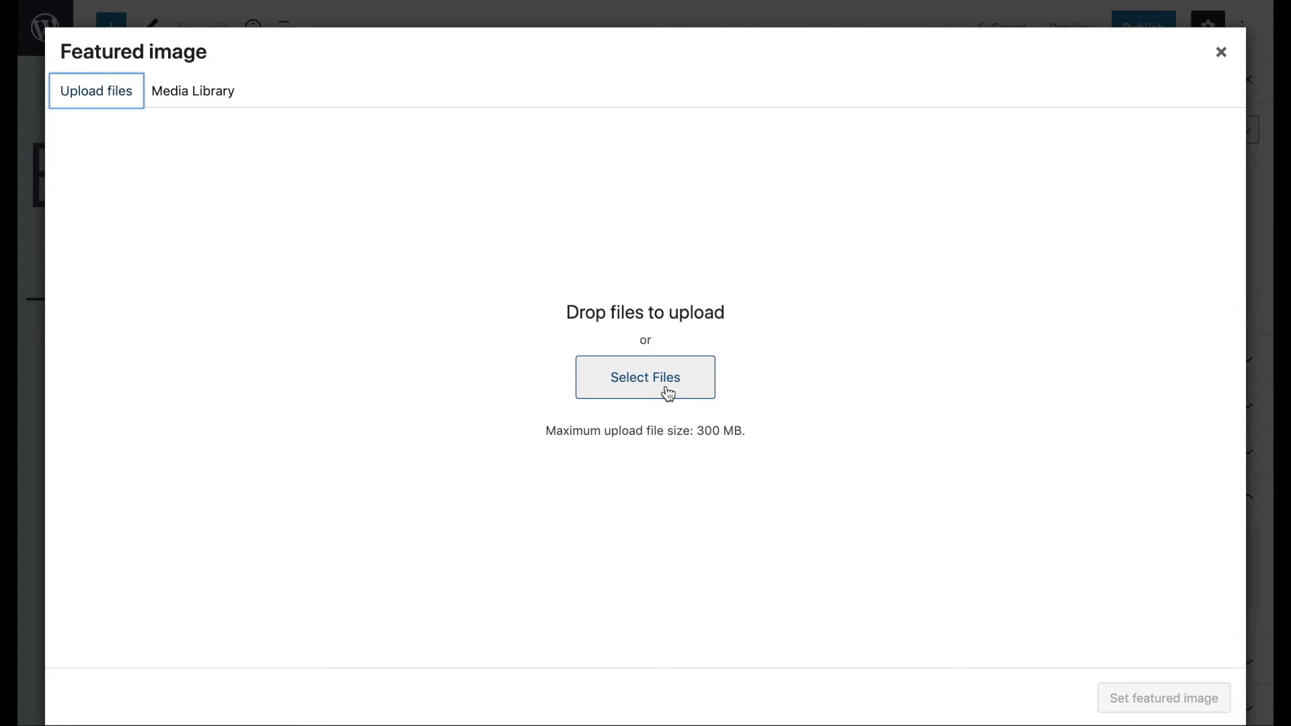
mouse_move(192, 91)
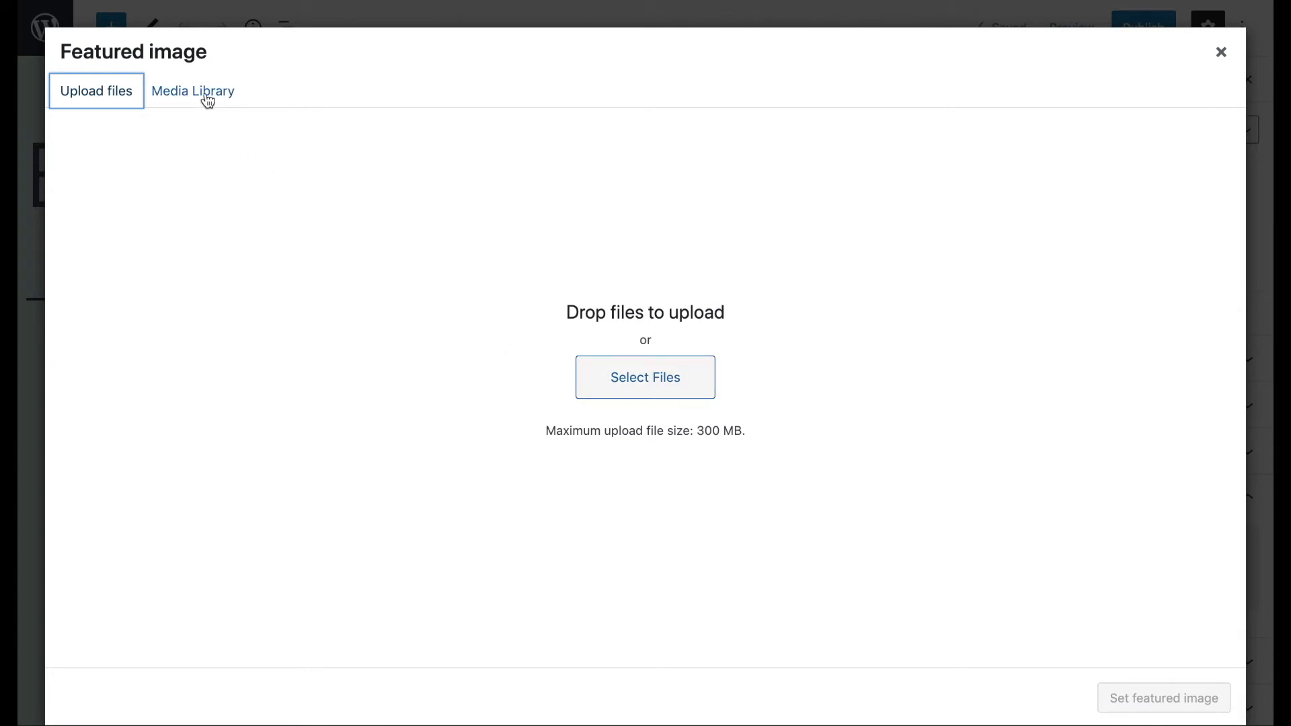
click(192, 90)
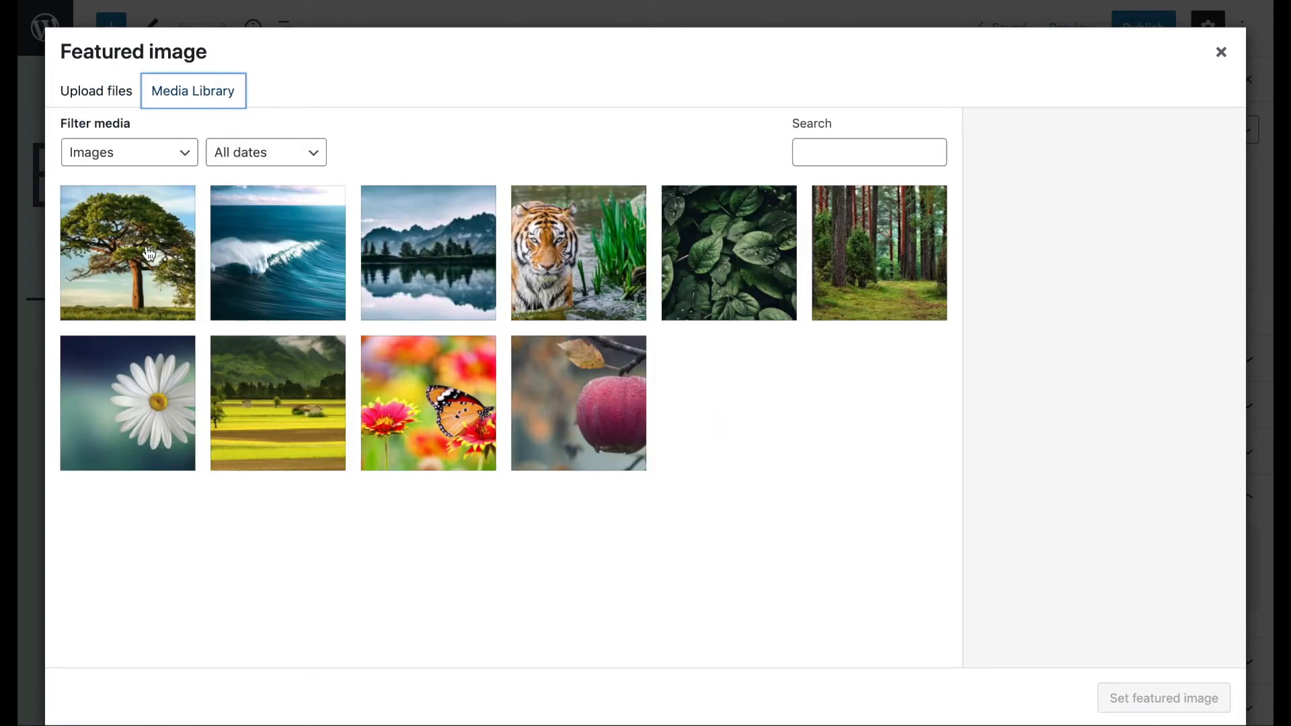
Choose the tree photo and set it as Example Post's featured image.
click(127, 253)
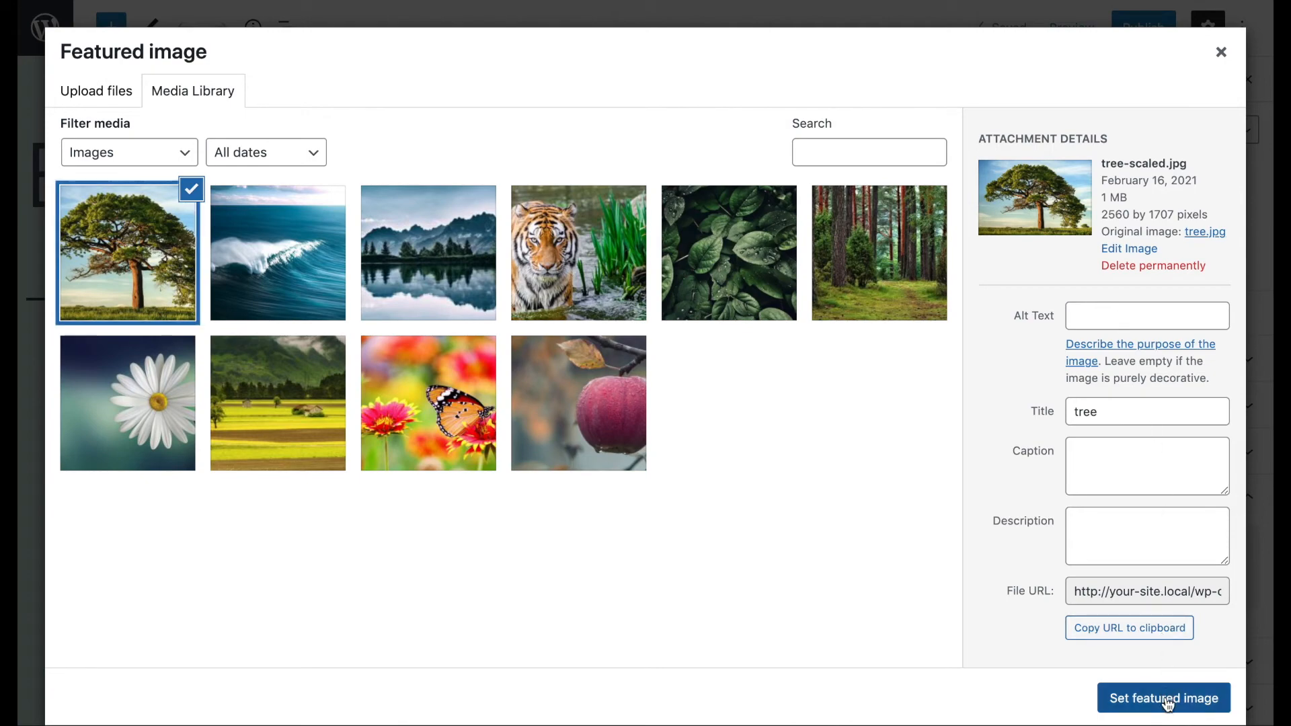
click(1164, 698)
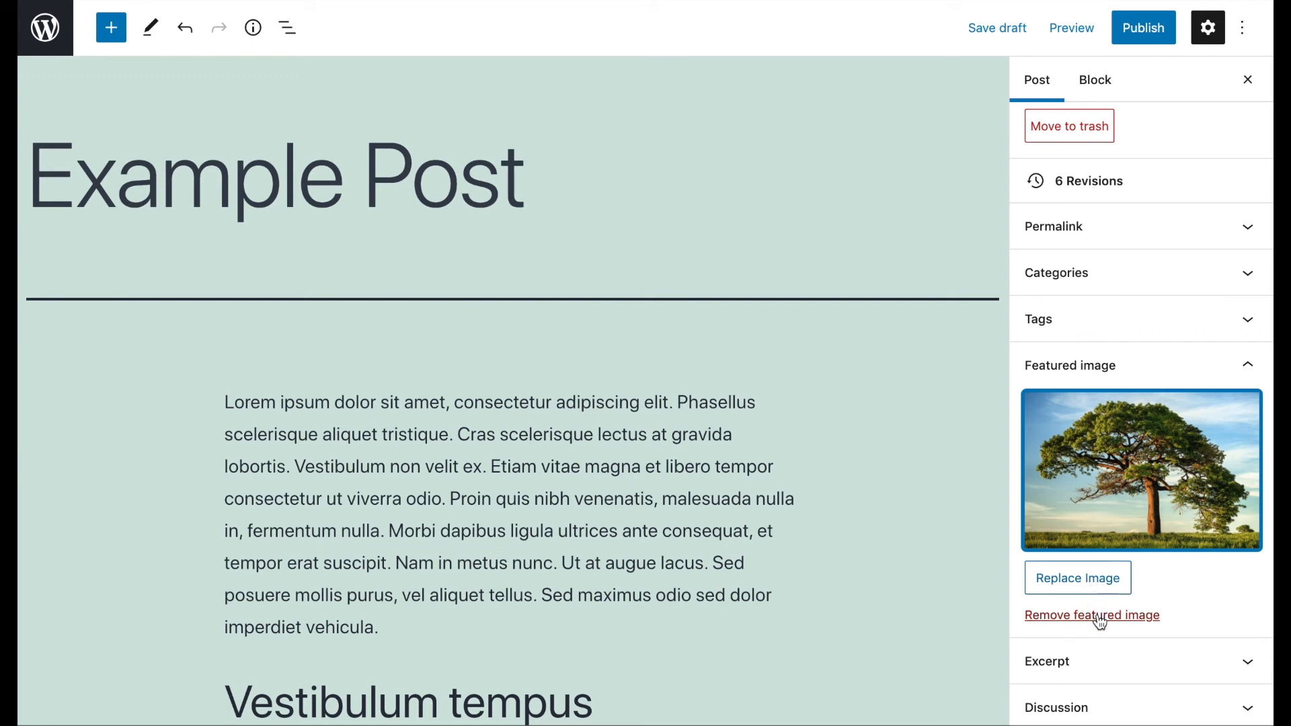
mouse_move(1197, 595)
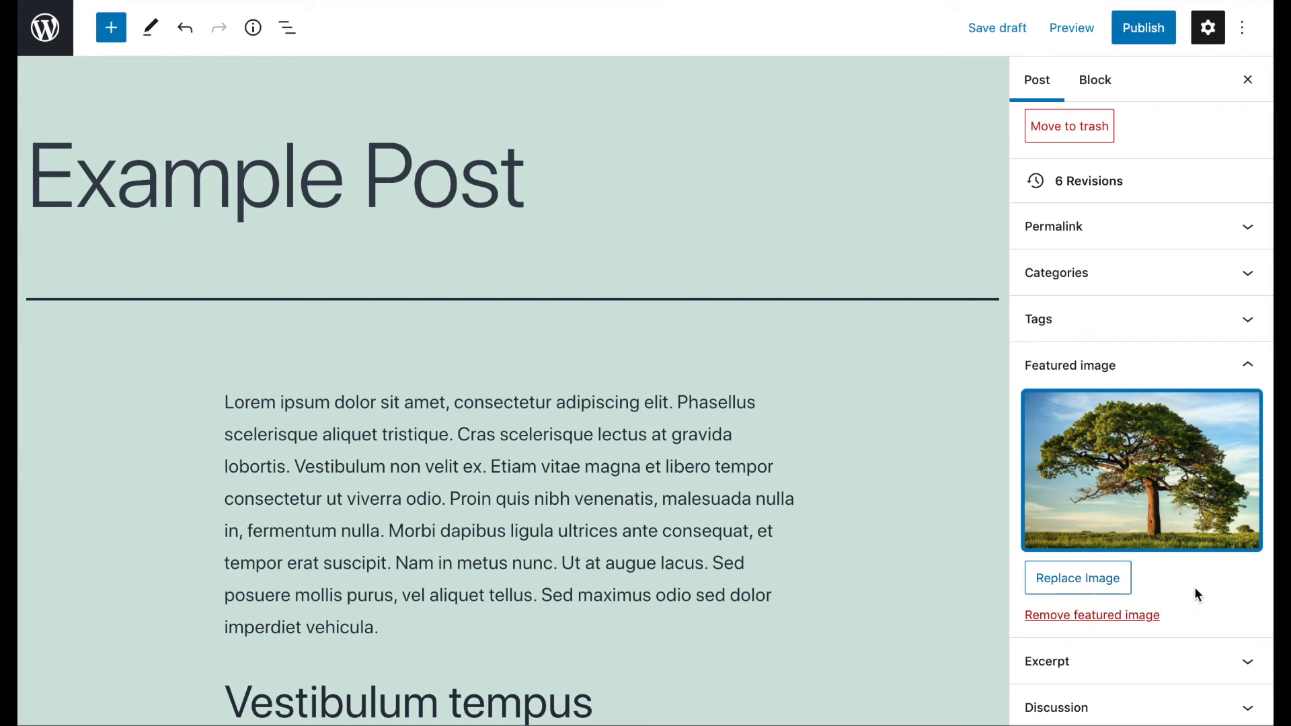